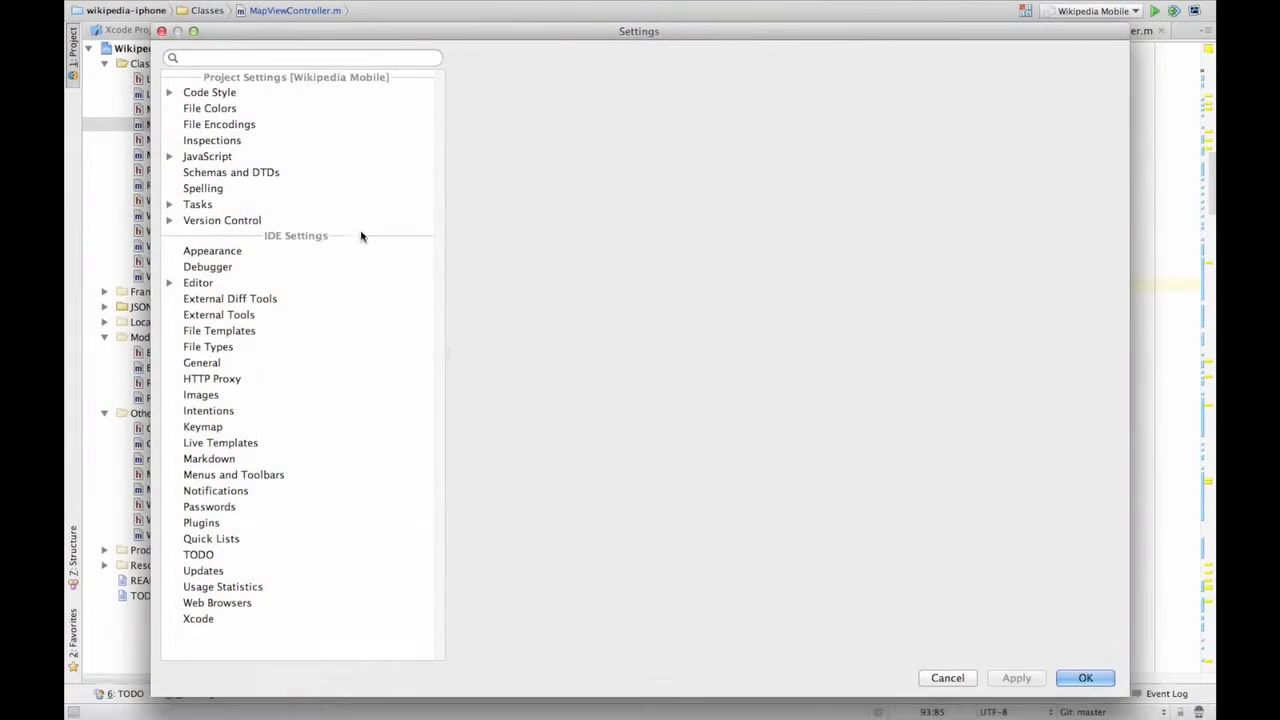
Browse the Live Templates, Menus and Toolbars and Spelling pages, ending on Version Control with its Git mapping
{"action": "left_click", "coordinate": [220, 442]}
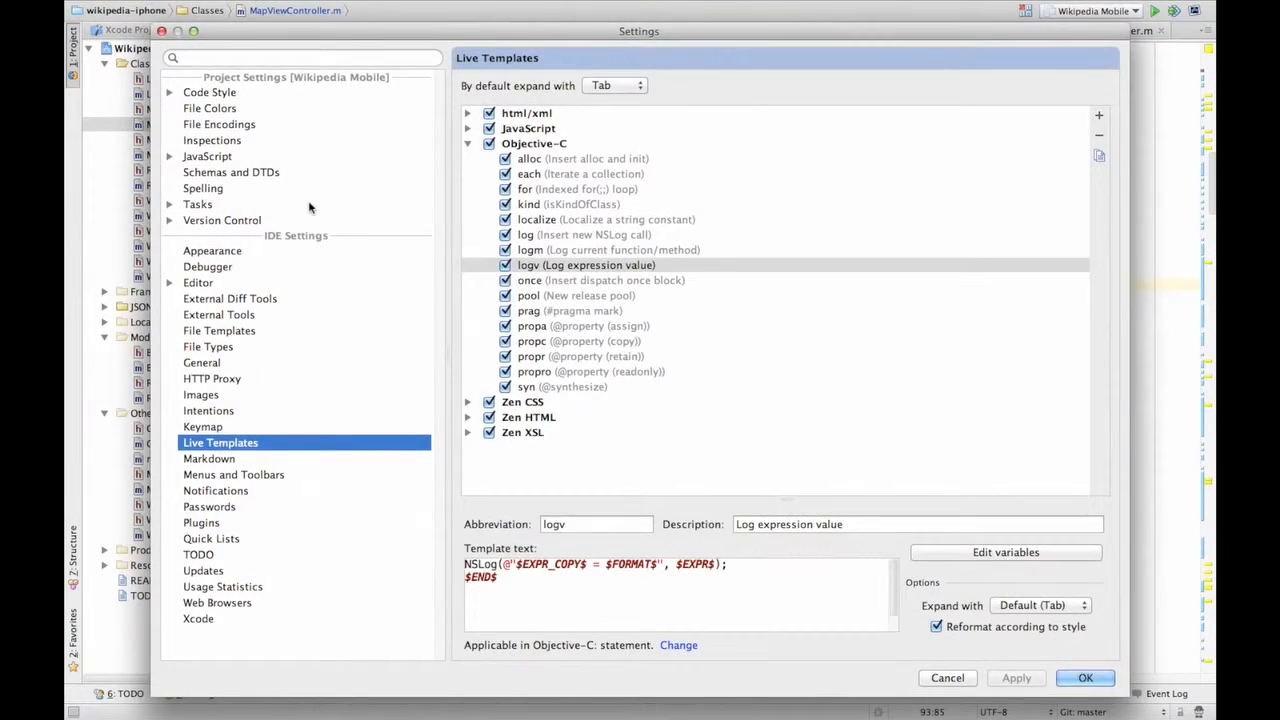
{"action": "mouse_move", "coordinate": [300, 268]}
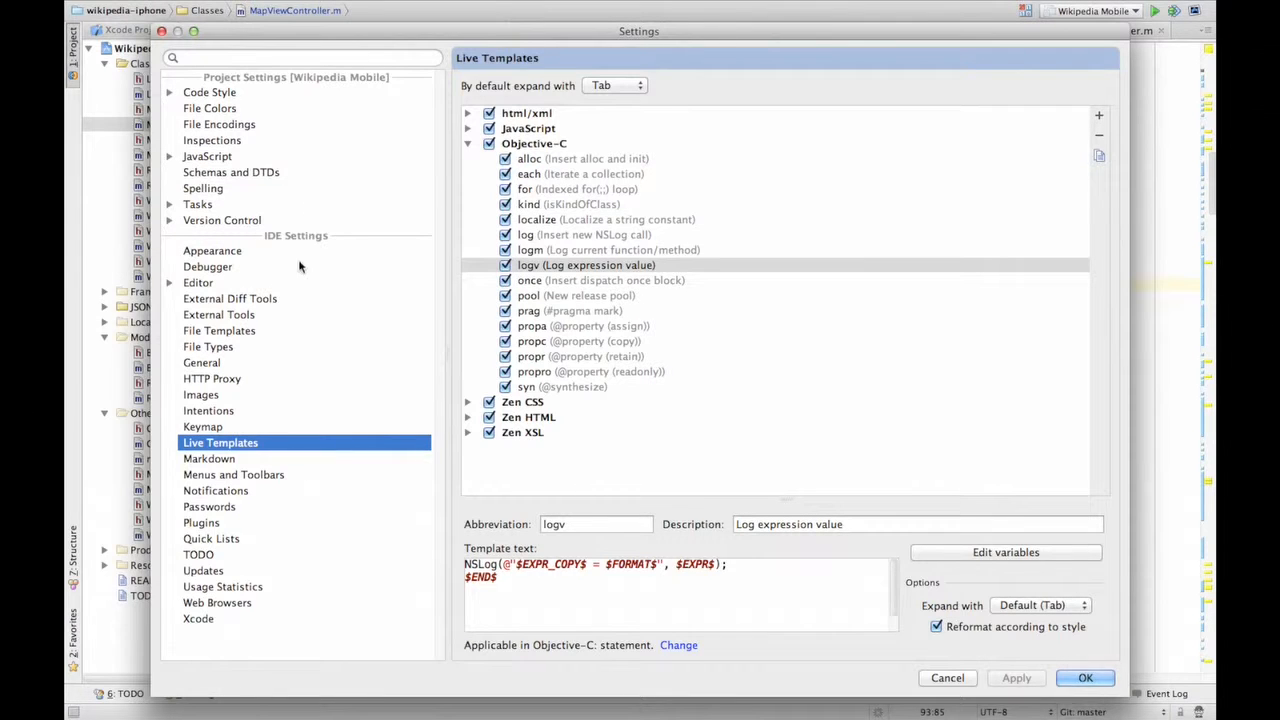
{"action": "left_click", "coordinate": [232, 474]}
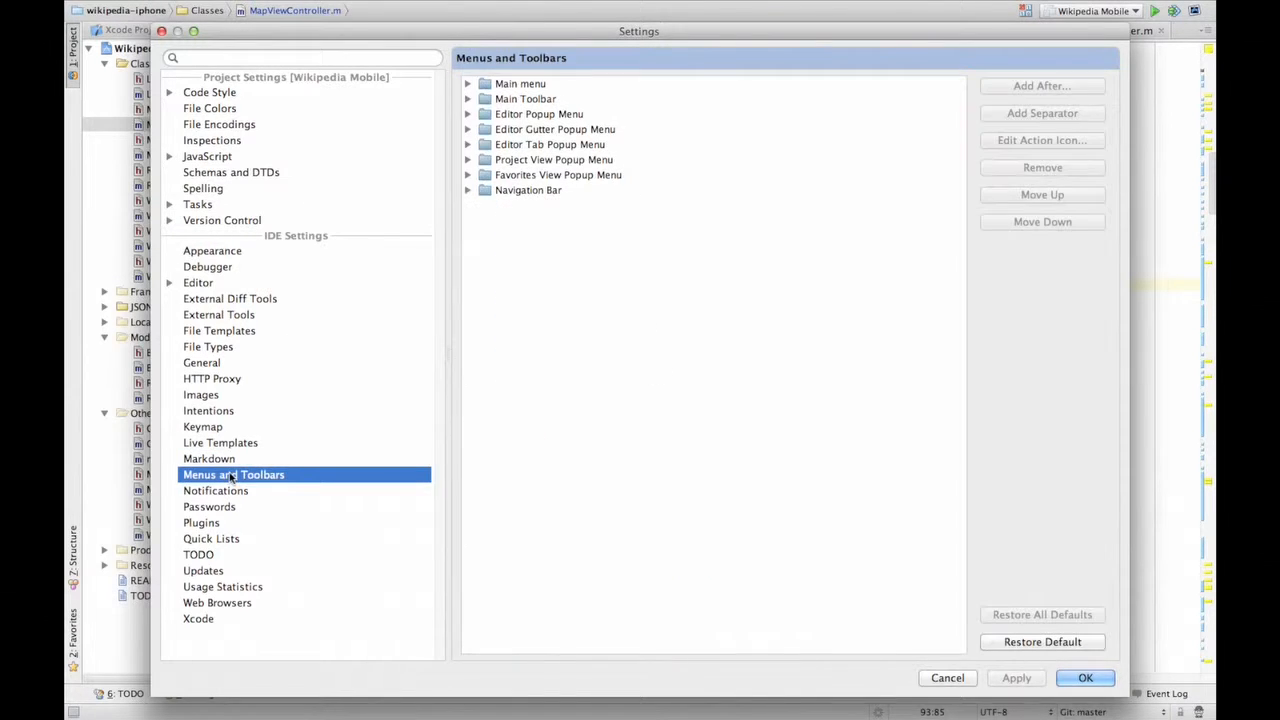
{"action": "mouse_move", "coordinate": [210, 284]}
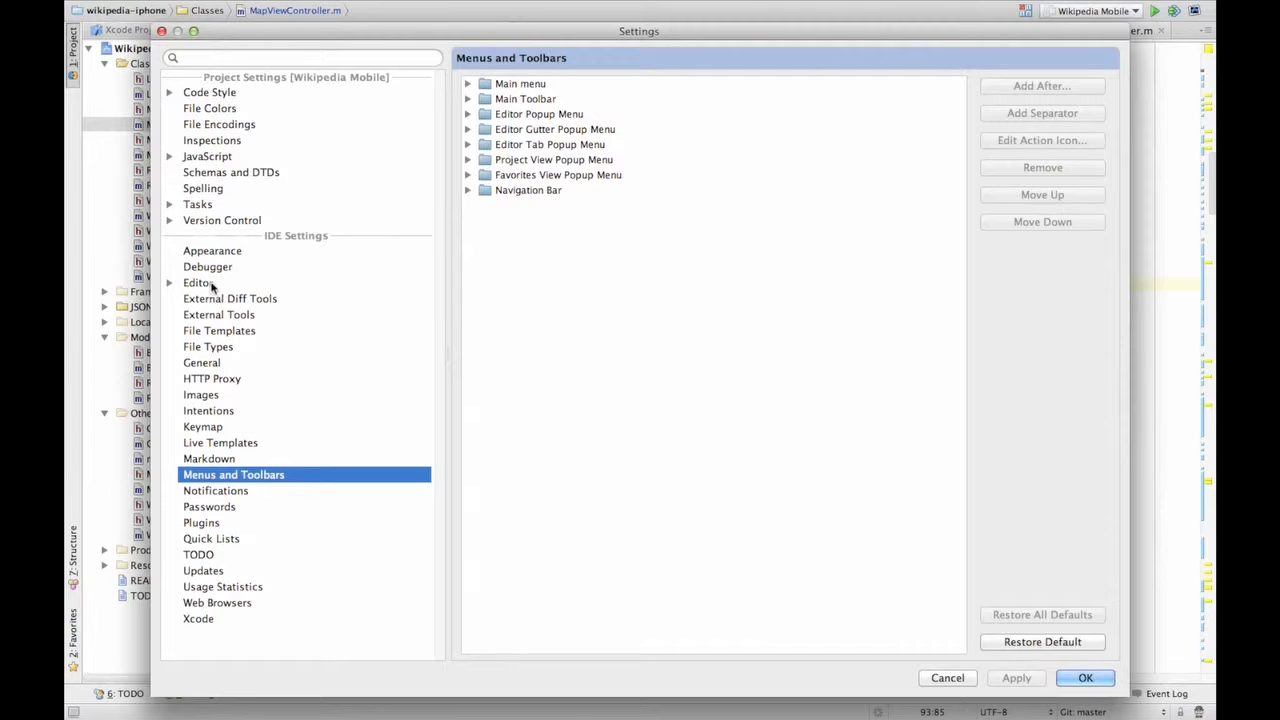
{"action": "left_click", "coordinate": [208, 266]}
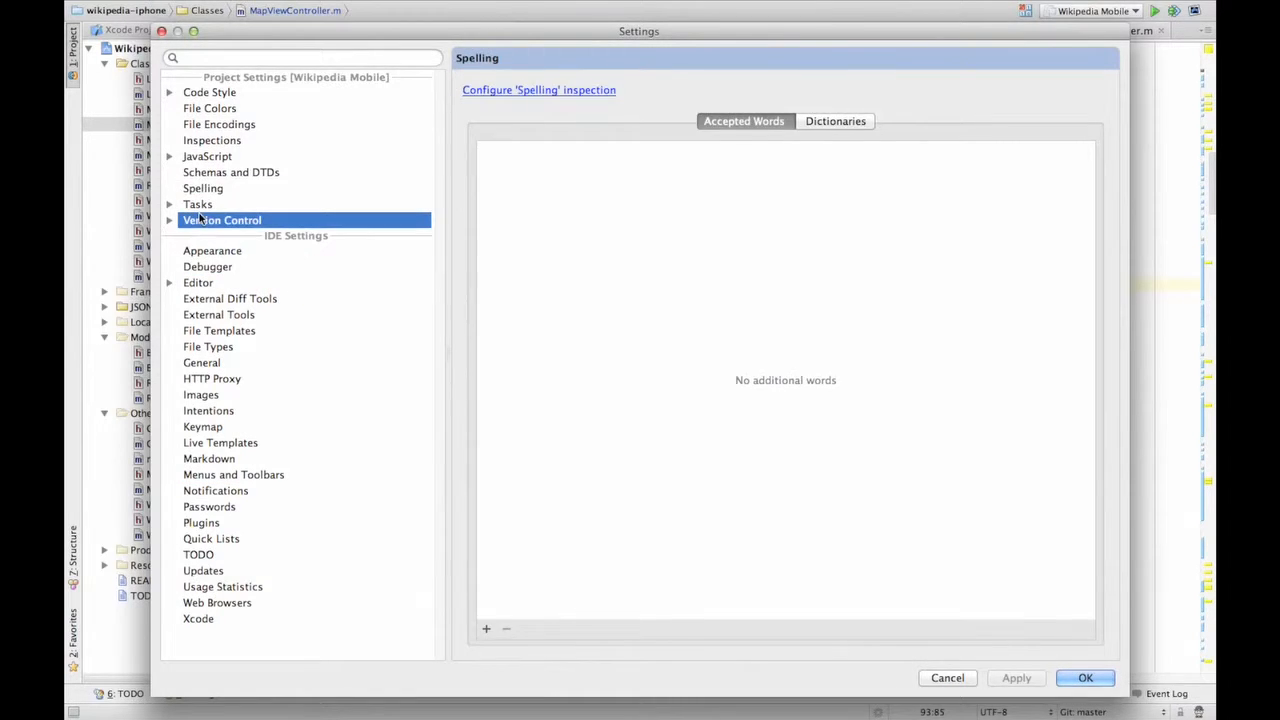
{"action": "left_click", "coordinate": [222, 220]}
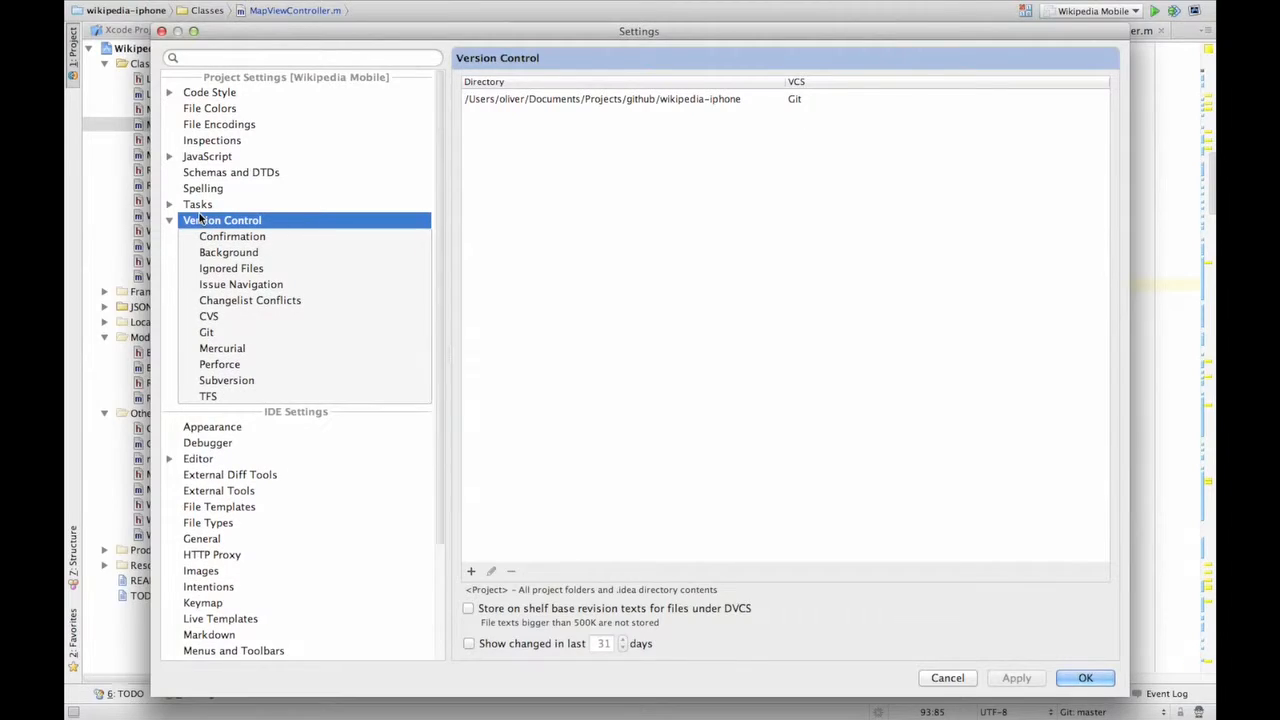